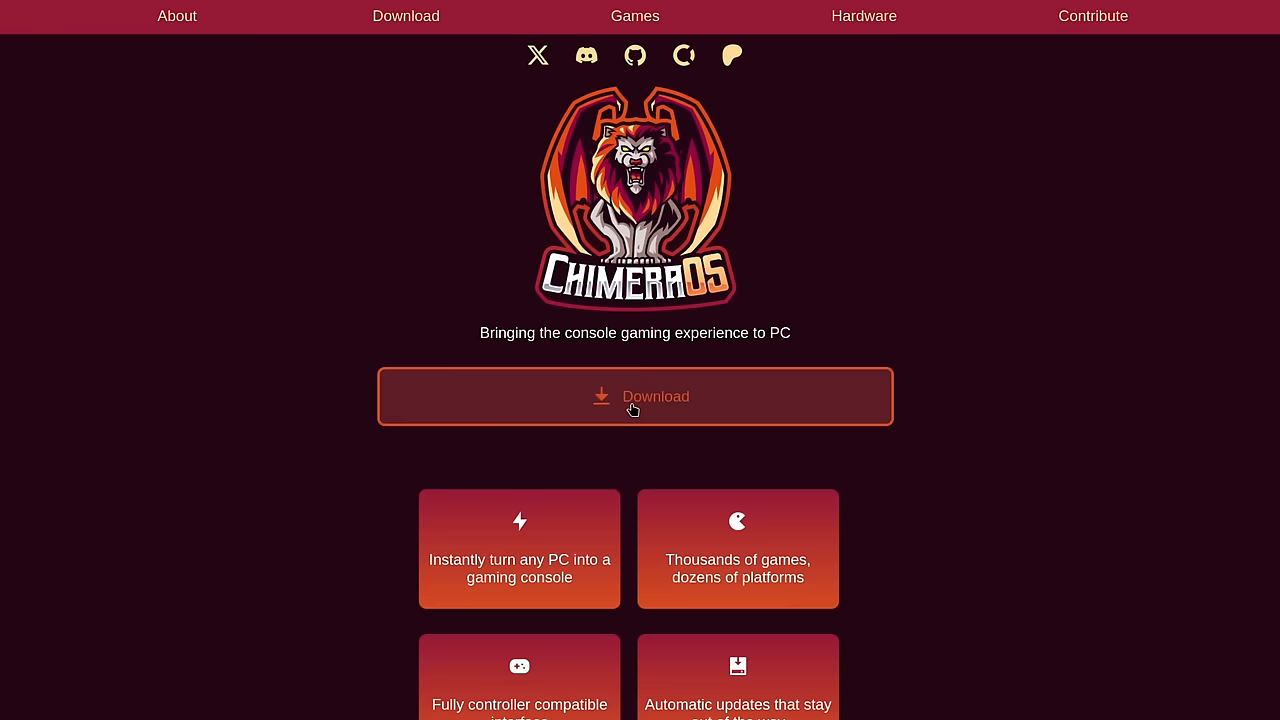
Enter the ls command at the Debian VM's console shell prompt
{"action": "left_click", "coordinate": [636, 396]}
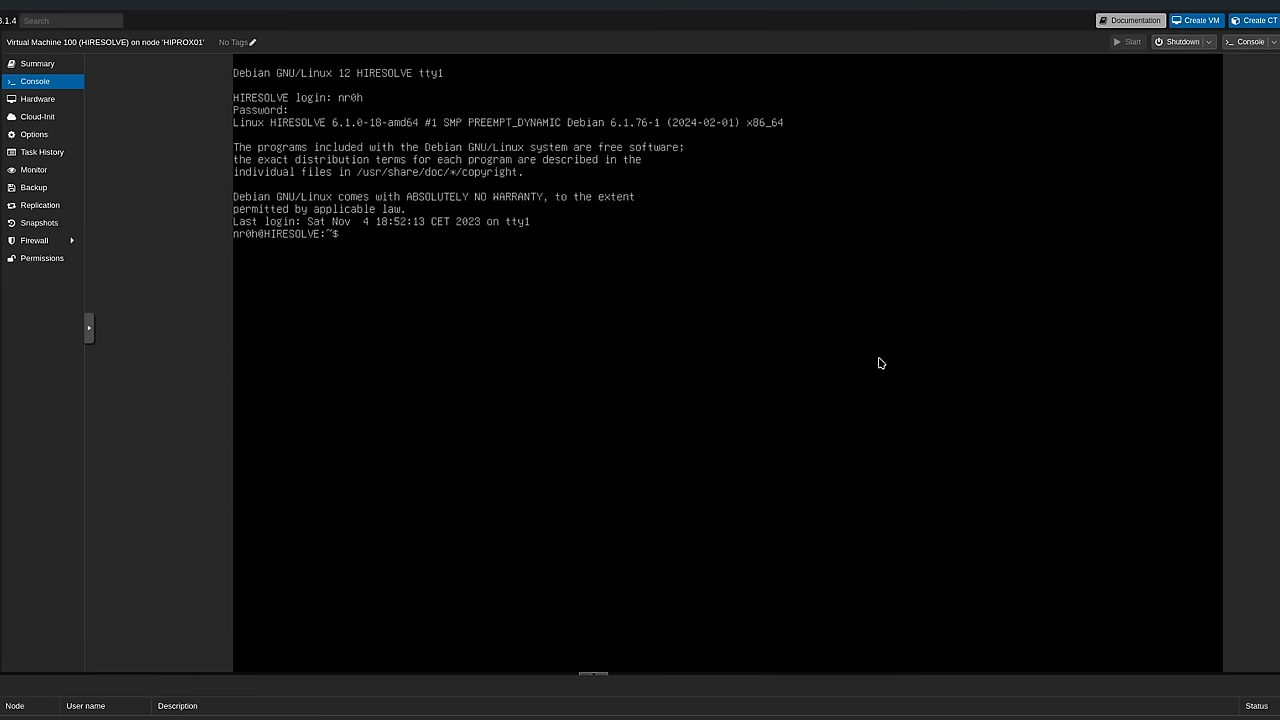
{"action": "type", "text": "ls"}
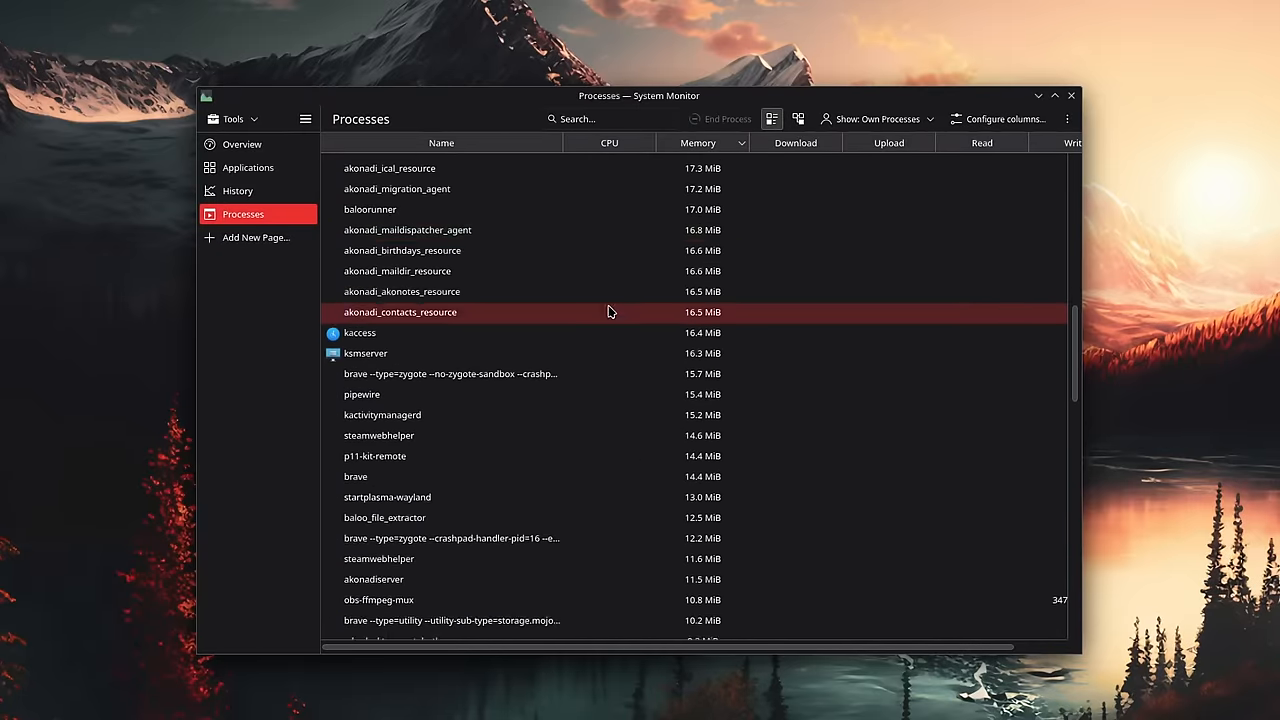
{"action": "scroll", "scroll_direction": "down", "scroll_amount": 3}
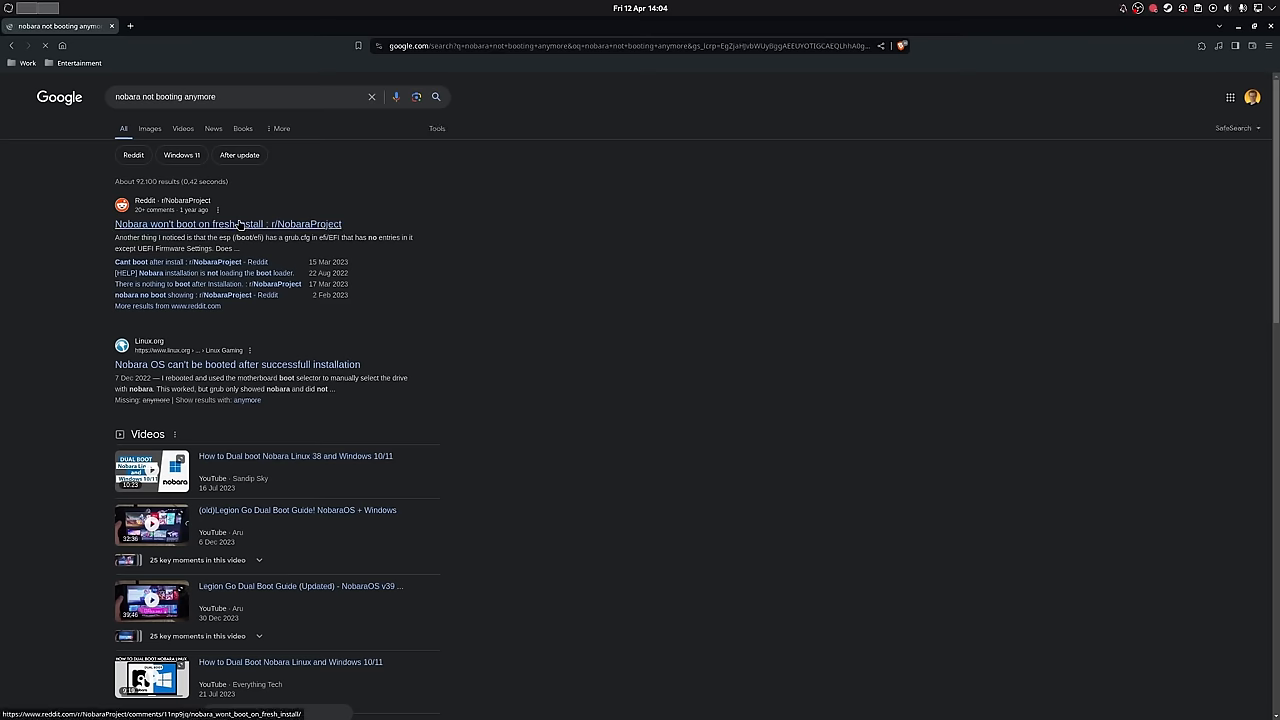
View the r/NobaraProject thread "Nobara won't boot on fresh install" and its comments
{"action": "left_click", "coordinate": [228, 224]}
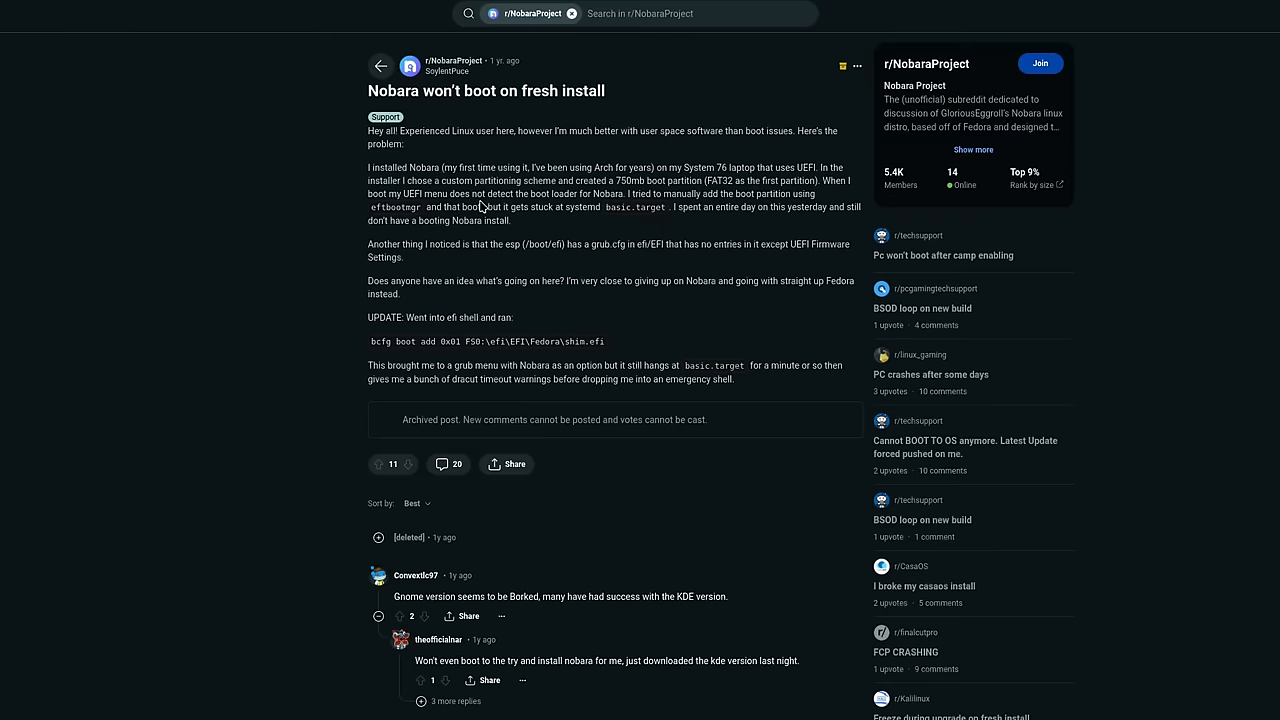
{"action": "scroll", "scroll_direction": "down", "scroll_amount": 3}
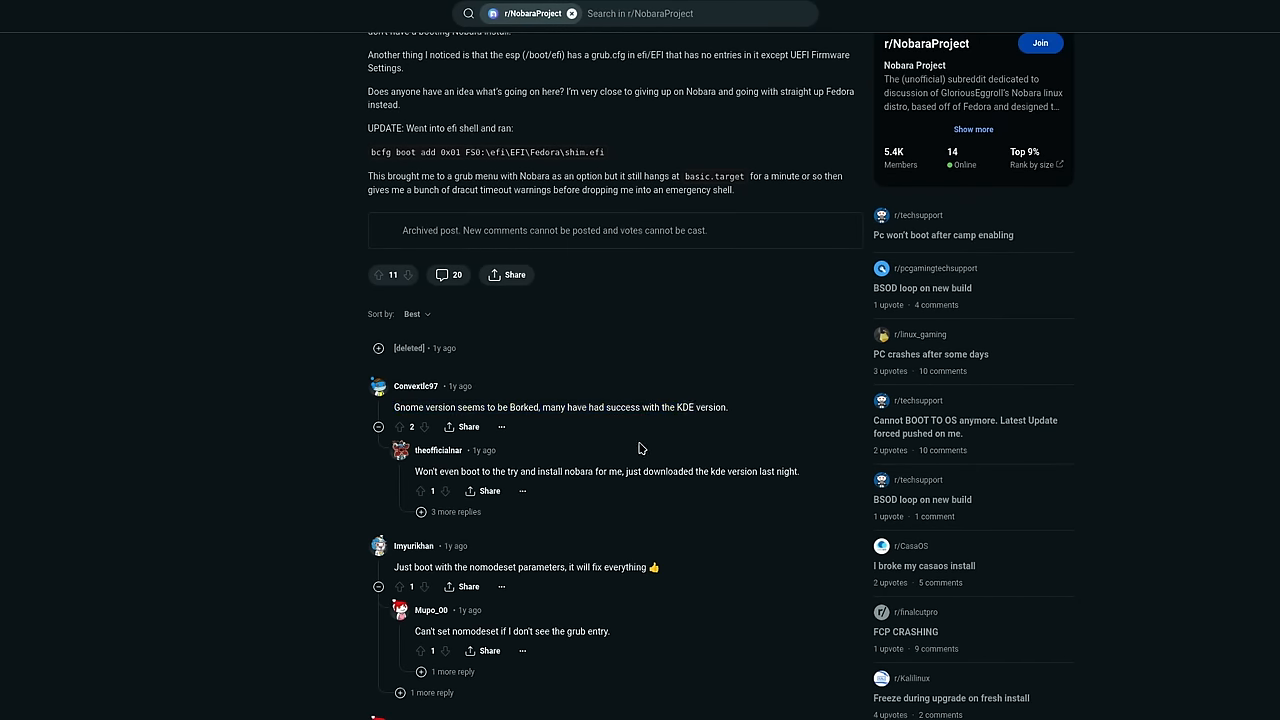
{"action": "left_click", "coordinate": [456, 512]}
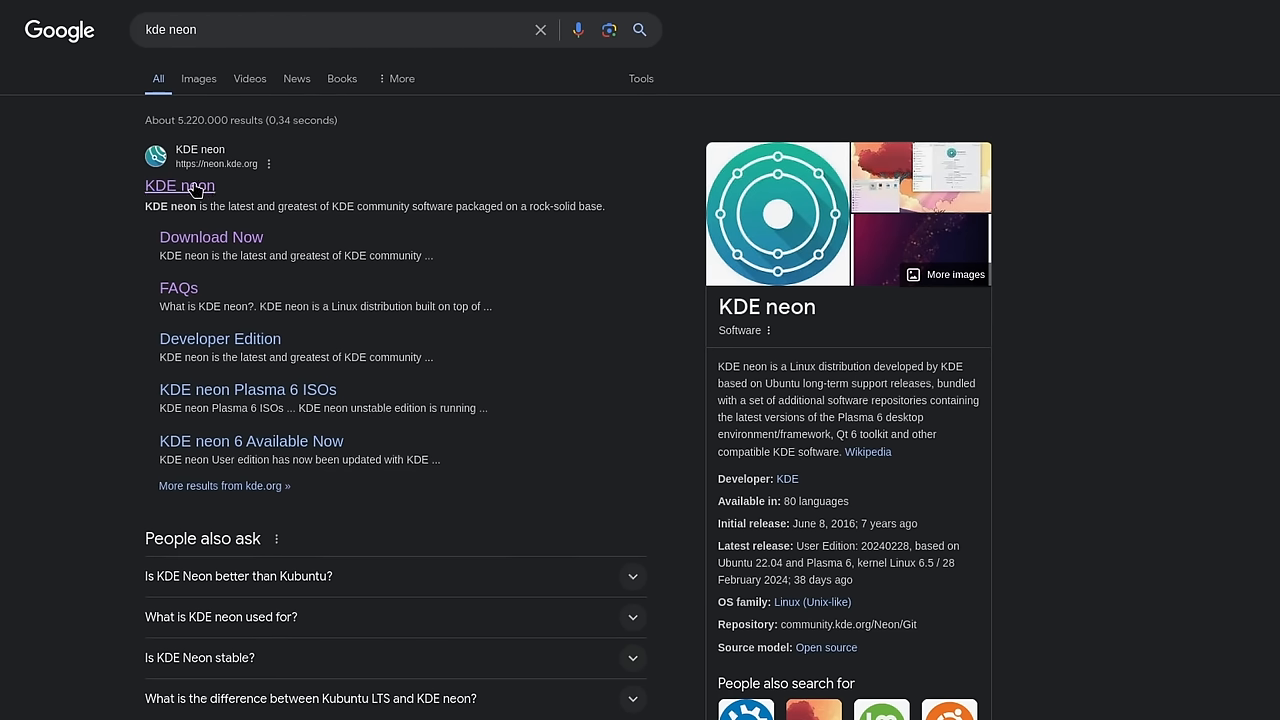
Follow the official KDE neon site result from the kde neon Google search
{"action": "left_click", "coordinate": [180, 186]}
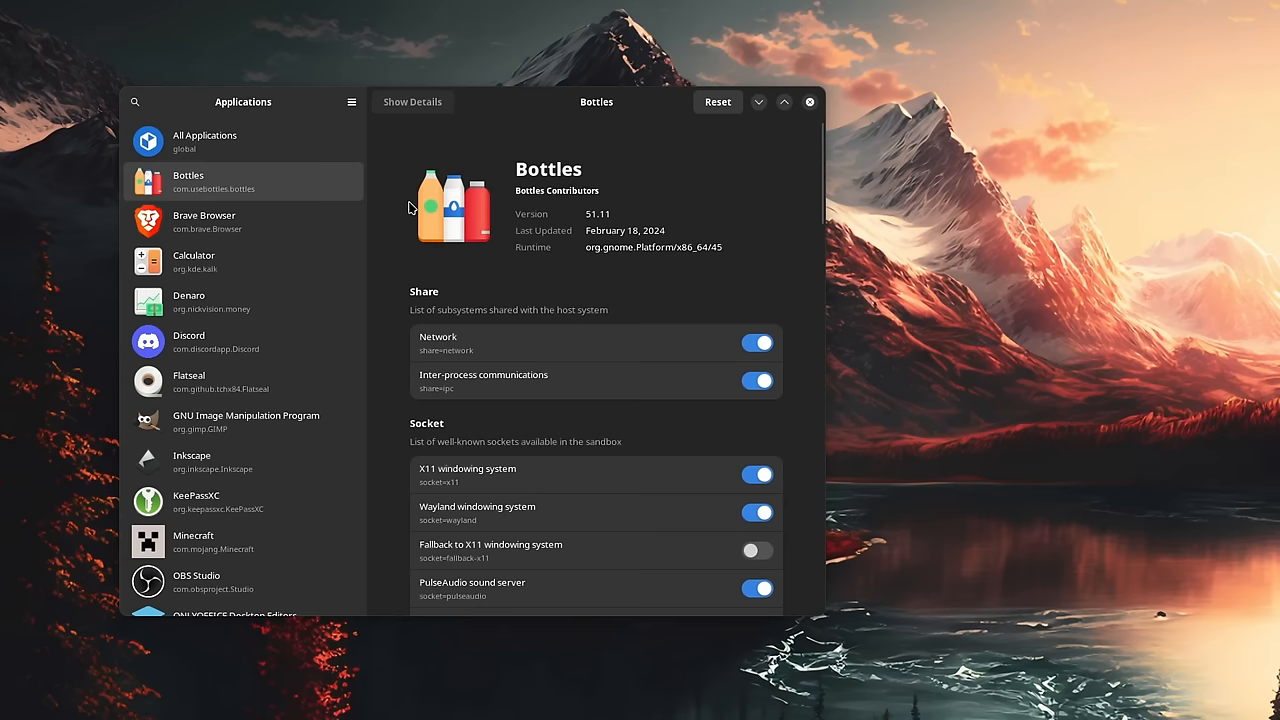
{"action": "scroll", "scroll_direction": "down", "scroll_amount": 3}
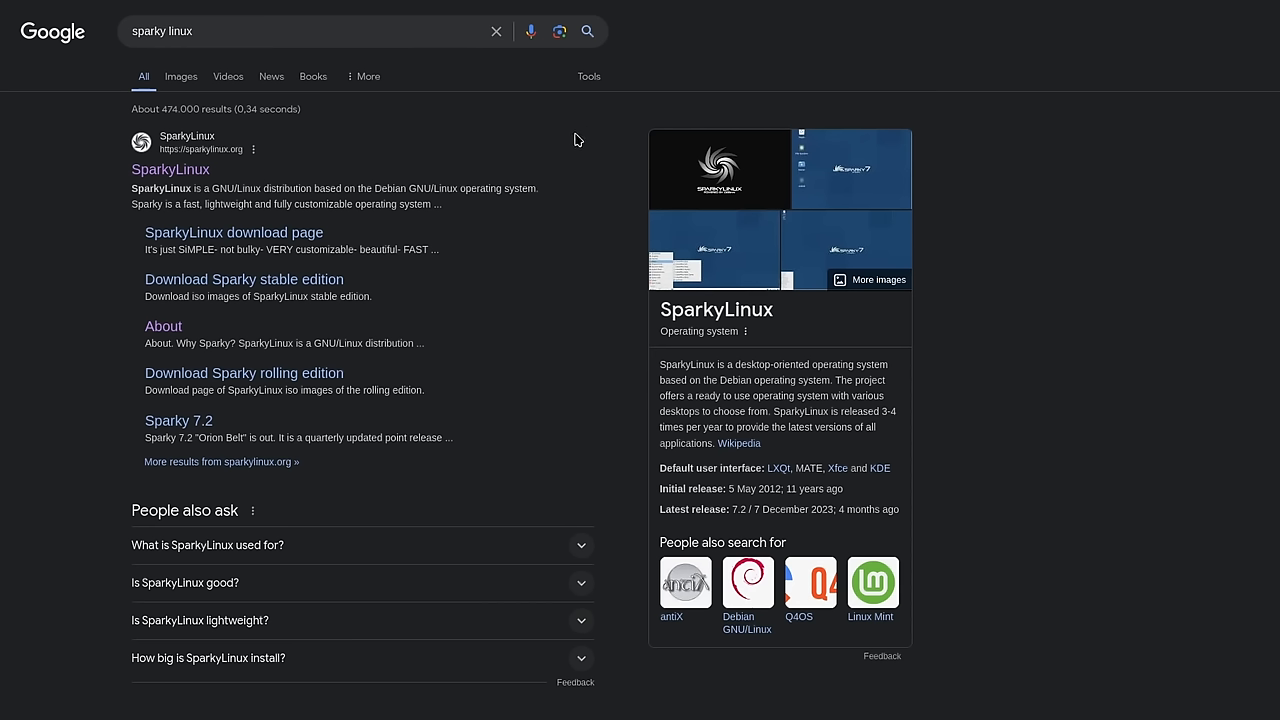
Visit the SparkyLinux homepage, then return to the KDE neon homepage
{"action": "left_click", "coordinate": [170, 168]}
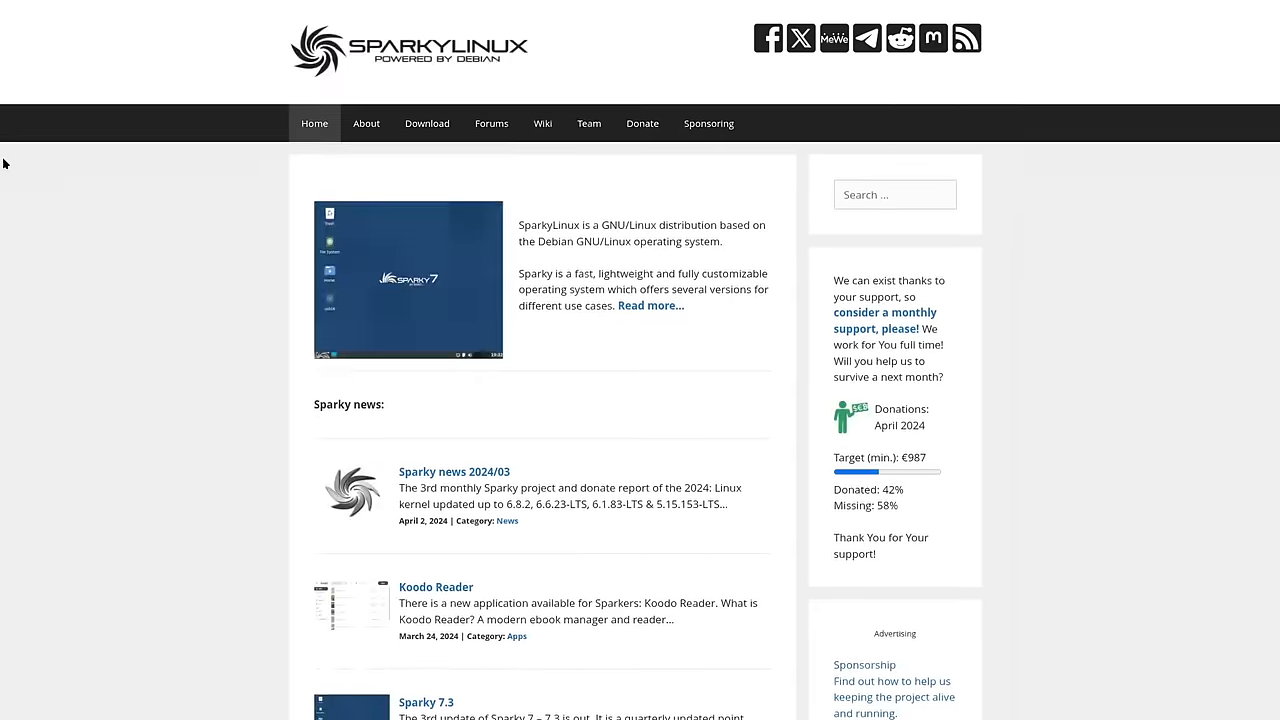
{"action": "left_click", "coordinate": [260, 14]}
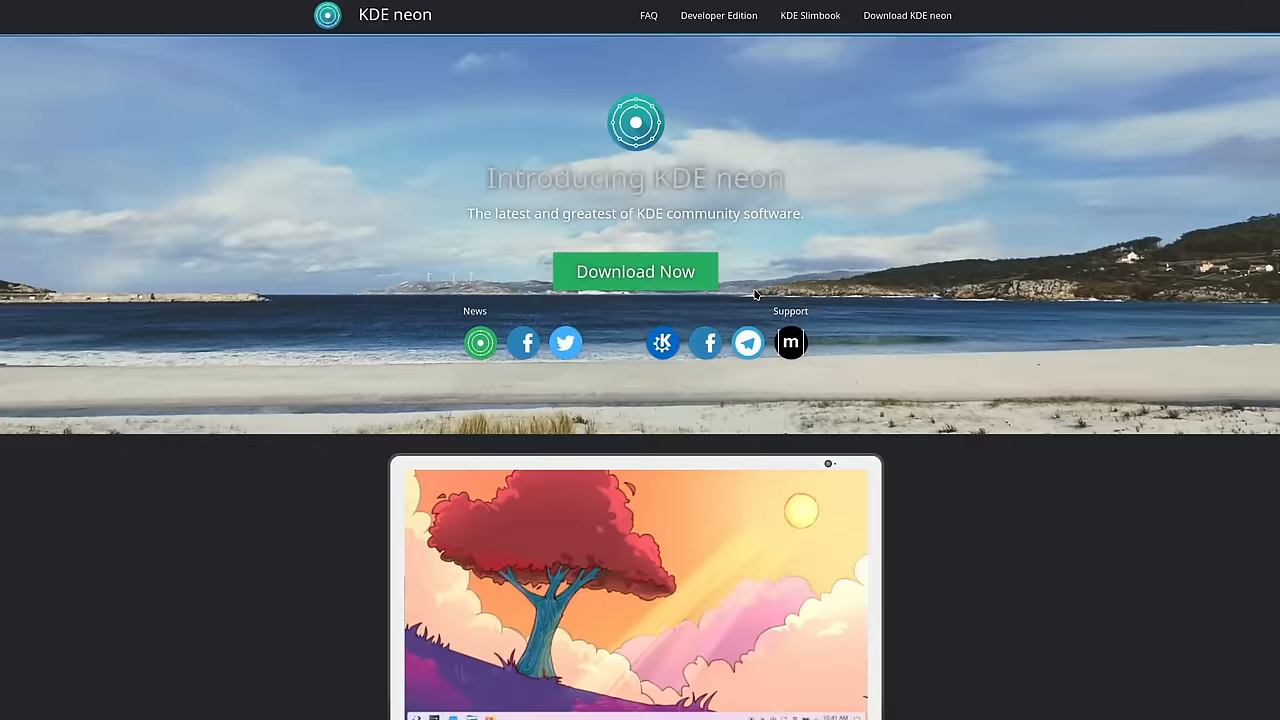
{"action": "left_click", "coordinate": [636, 272]}
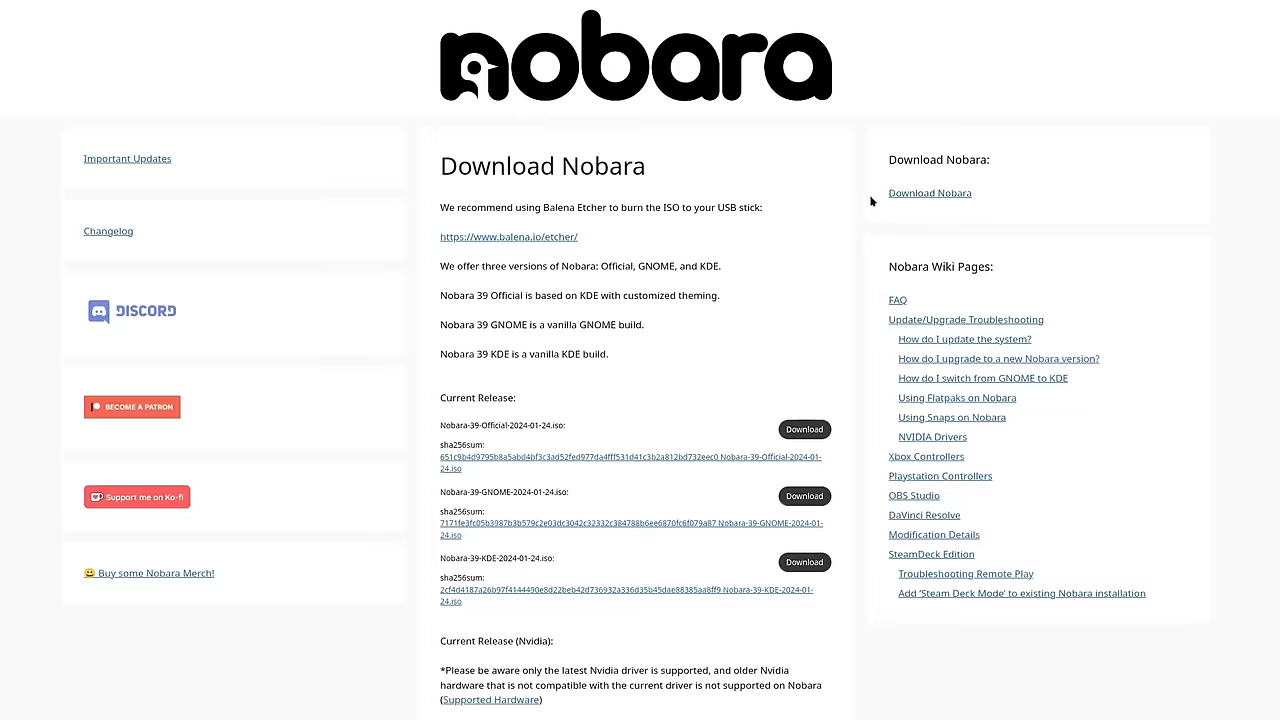
{"action": "scroll", "scroll_direction": "down", "scroll_amount": 3}
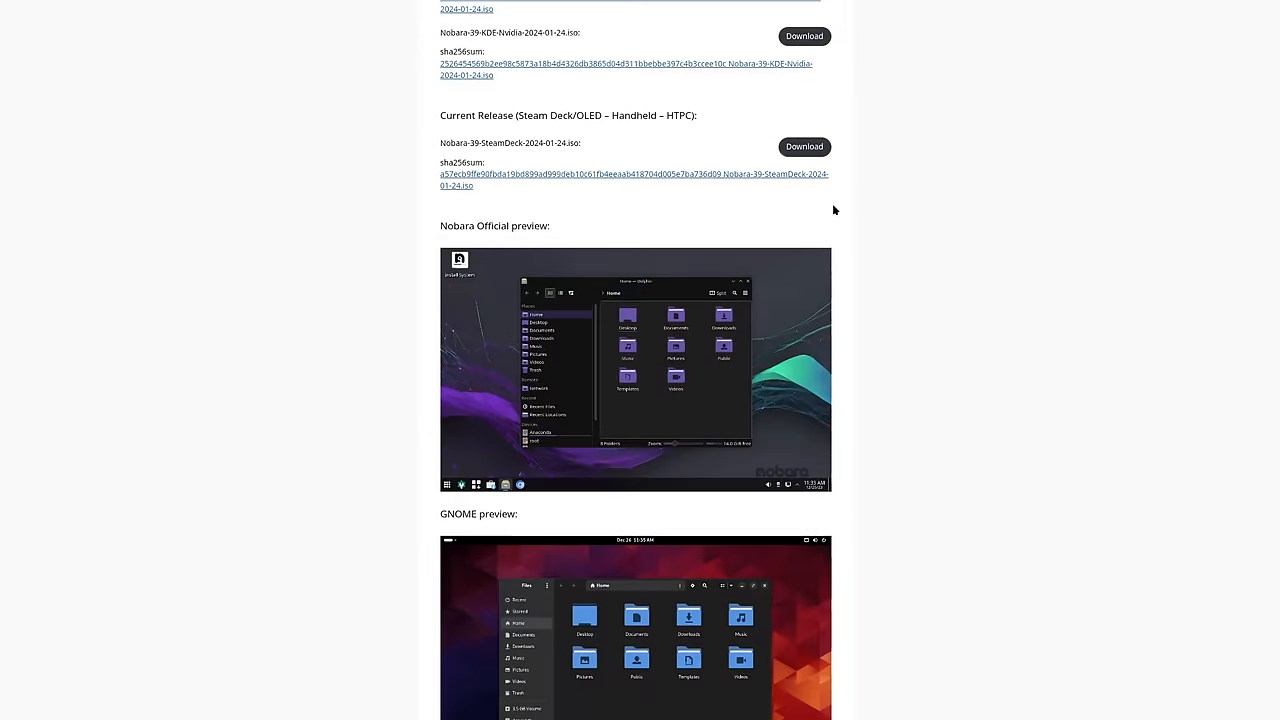
{"action": "scroll", "scroll_direction": "down", "scroll_amount": 3}
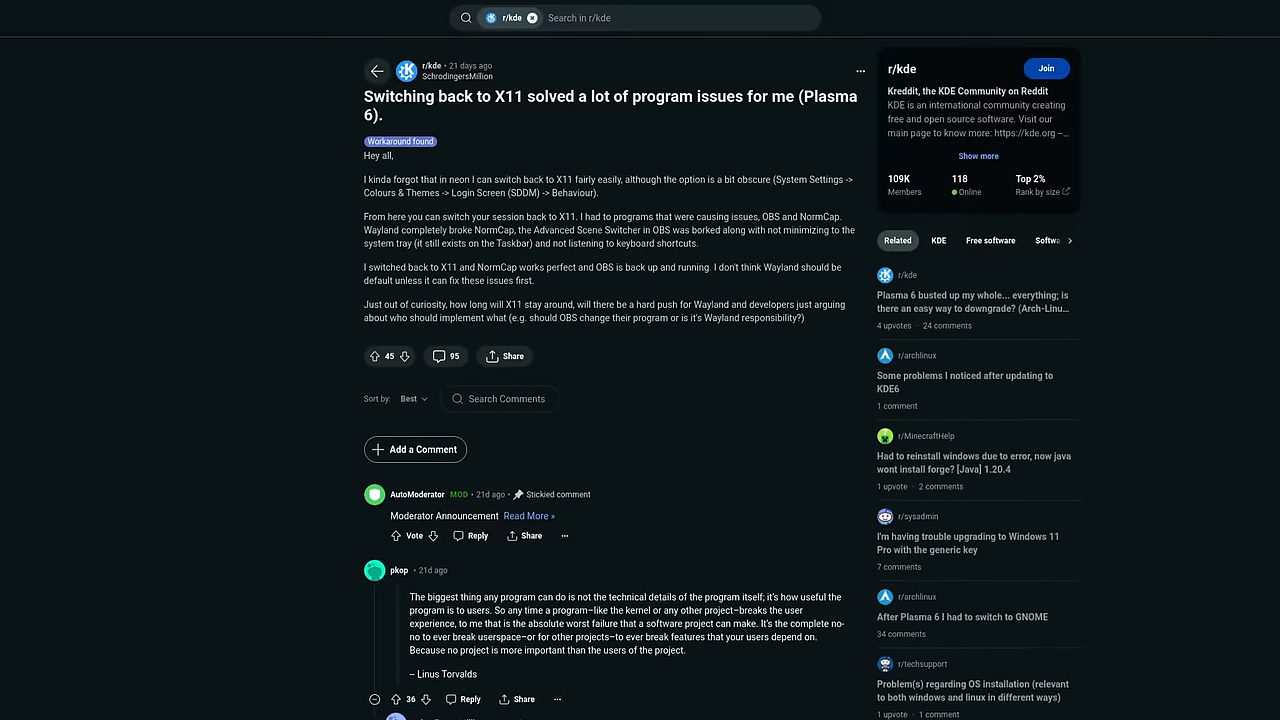
{"action": "scroll", "scroll_direction": "down", "scroll_amount": 3}
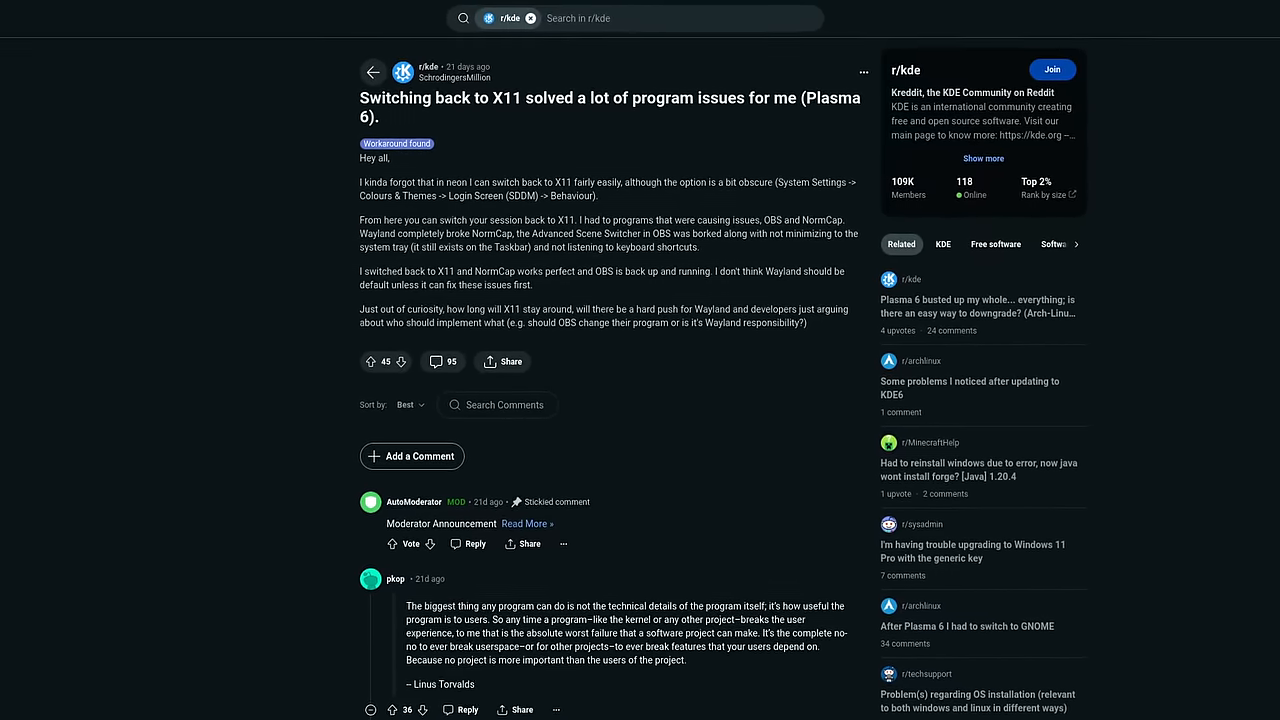